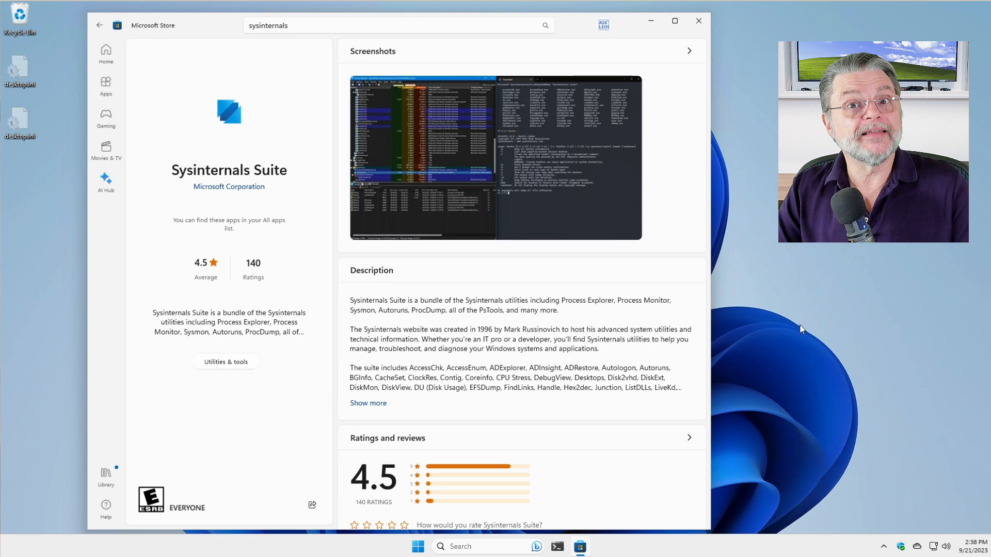
mouse_move(307, 188)
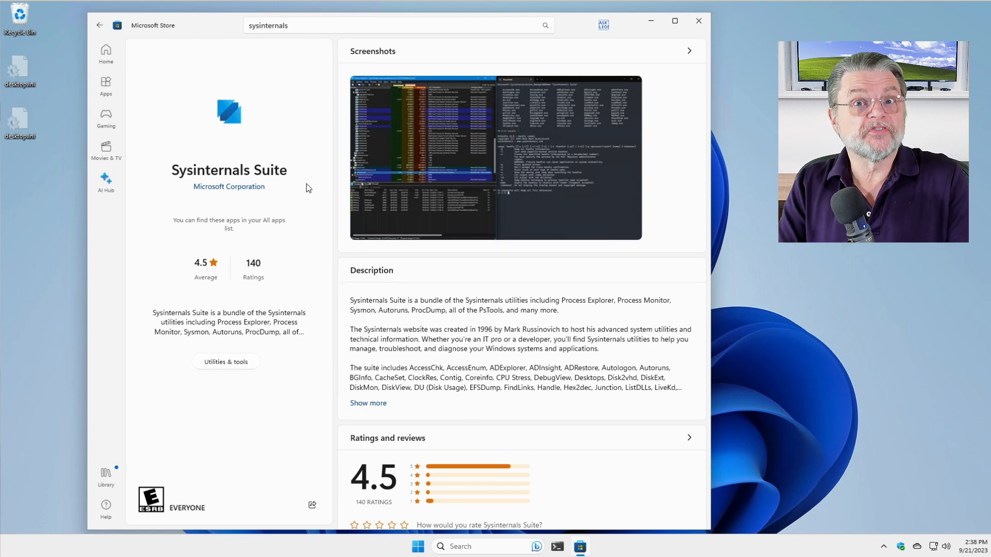
mouse_move(252, 178)
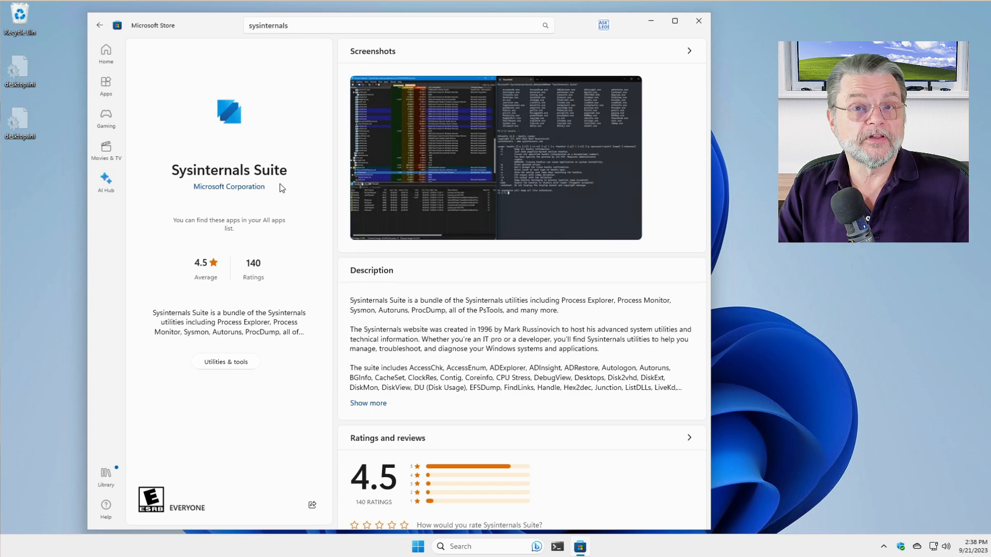
mouse_move(226, 187)
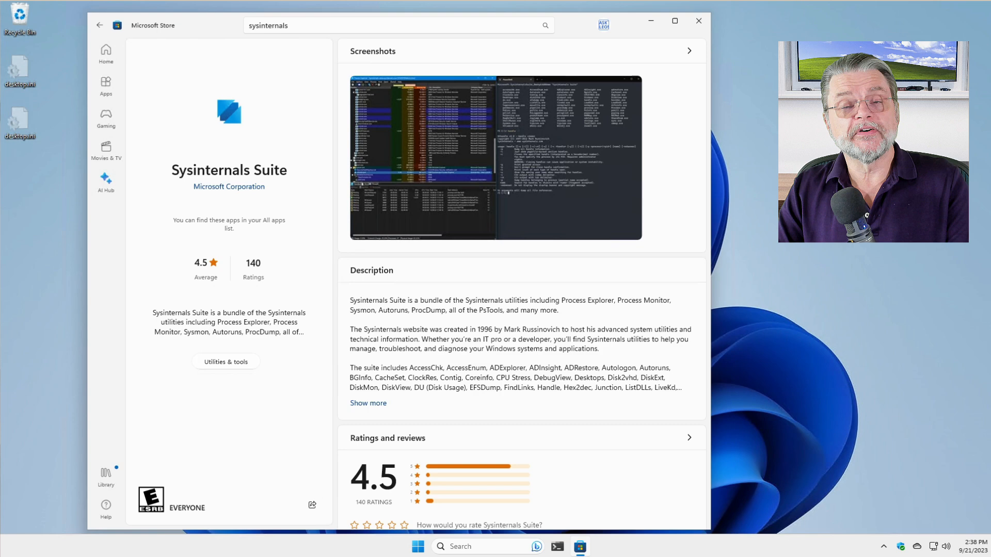
Step: Minimize the Store and expand the Sysinternals Suite folder in the Start menu's app list
click(699, 21)
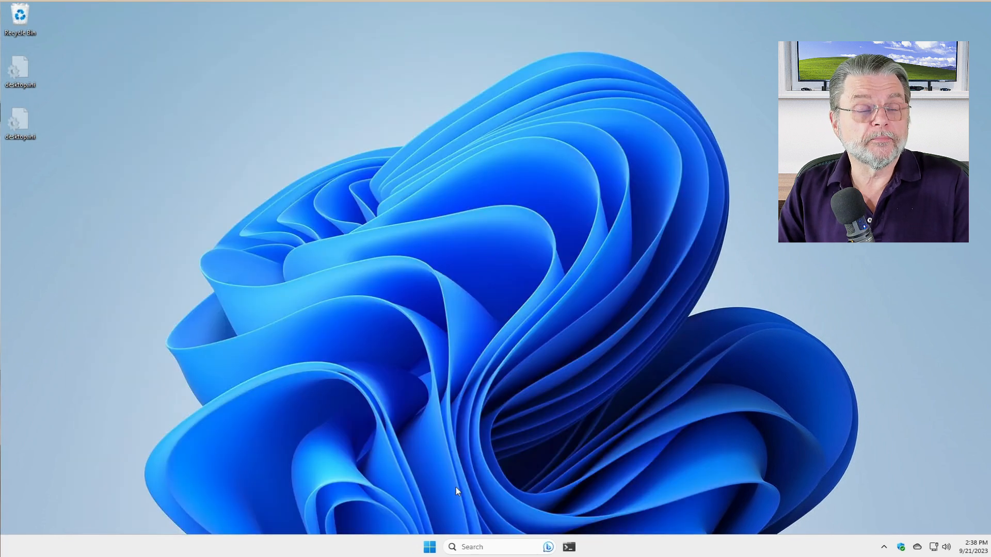
click(429, 546)
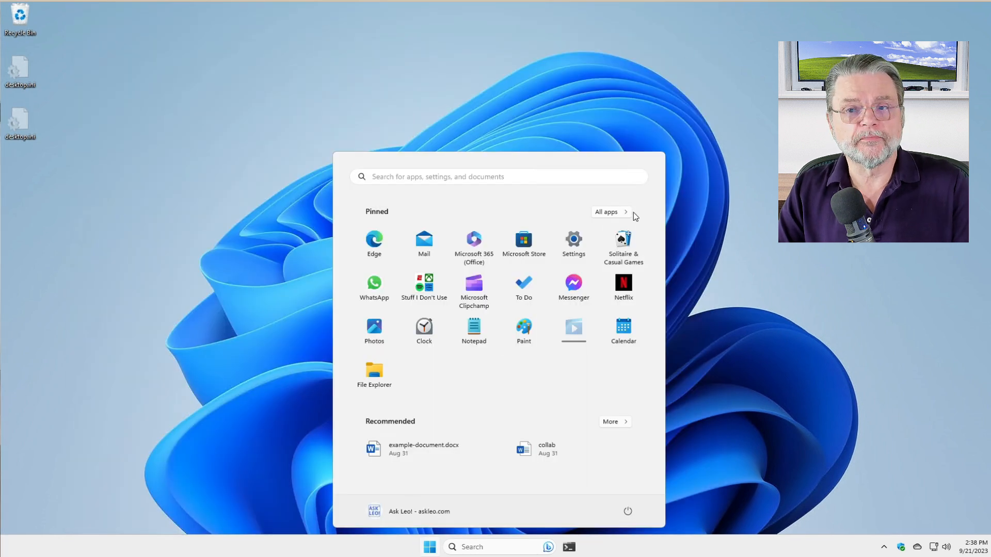
click(606, 211)
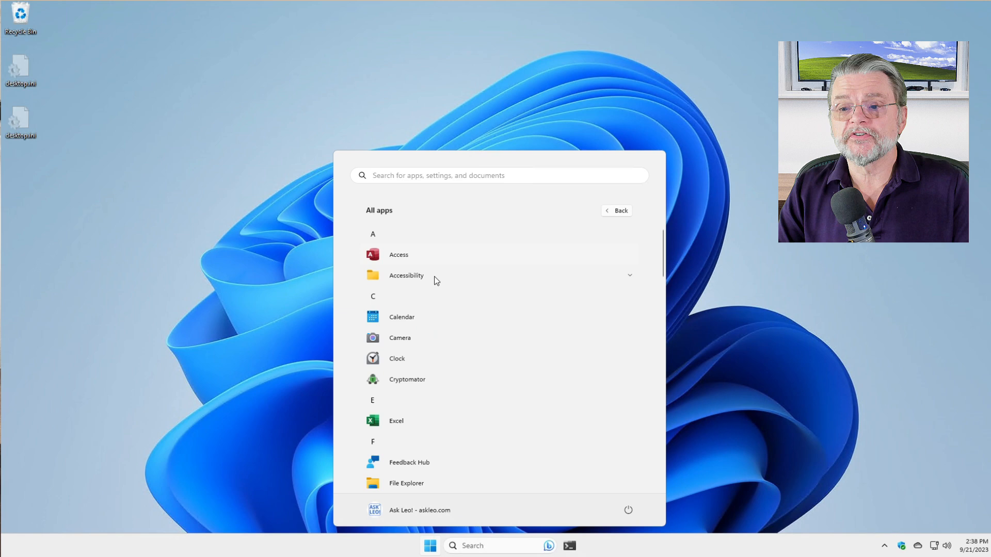
scroll(down, 3)
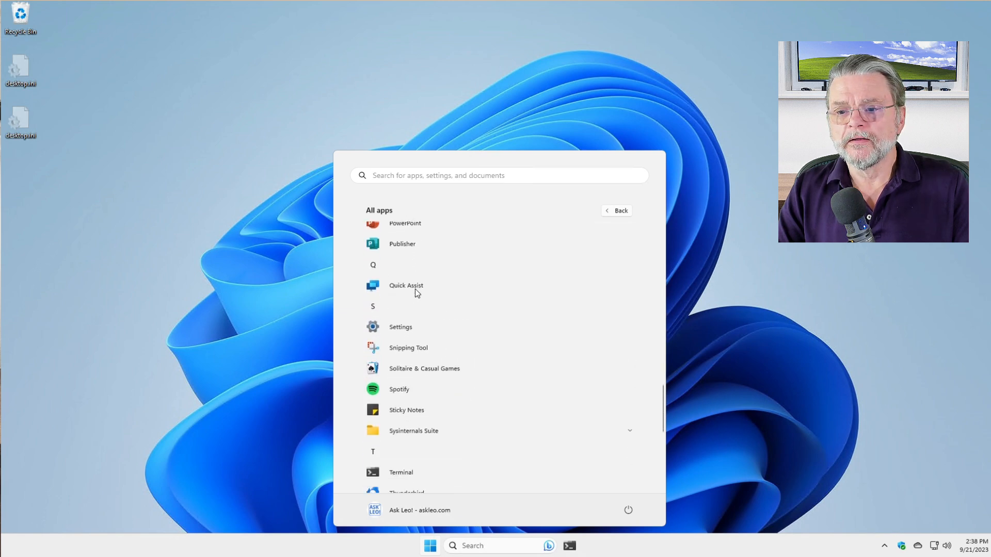
scroll(down, 3)
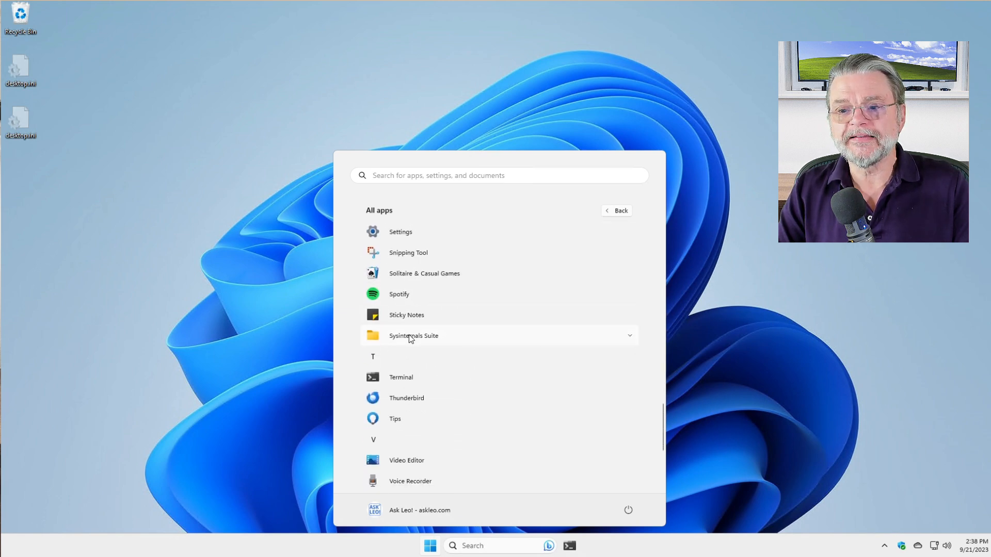
click(414, 335)
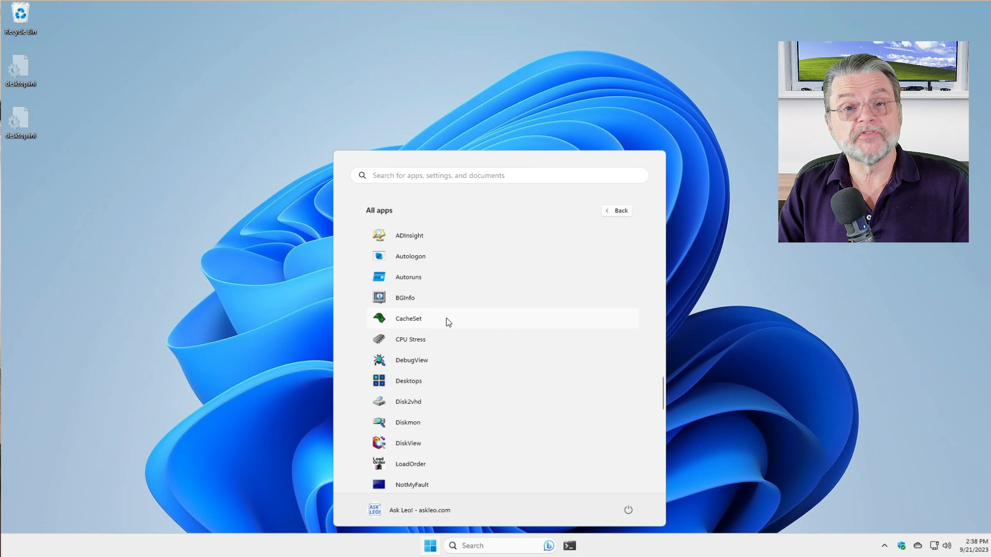
scroll(down, 3)
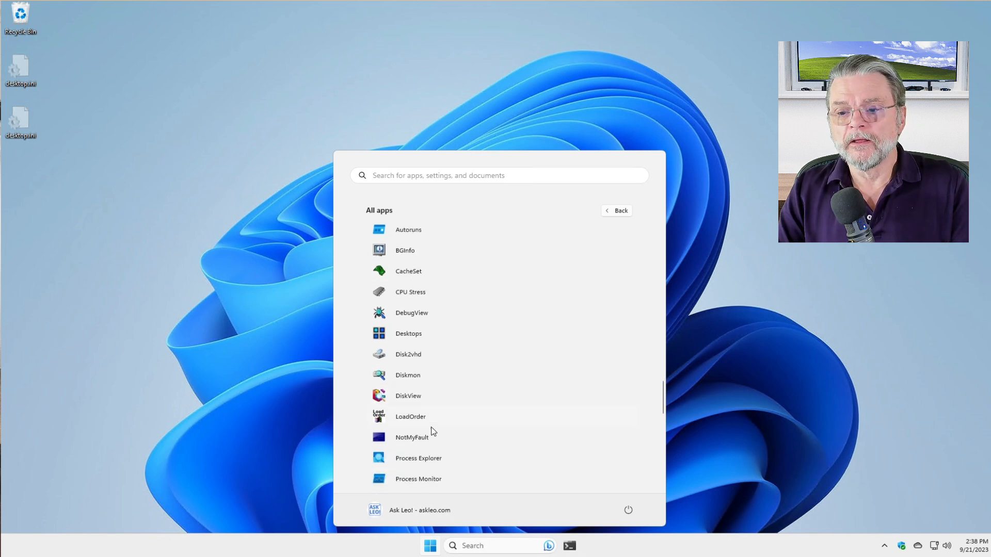
scroll(down, 3)
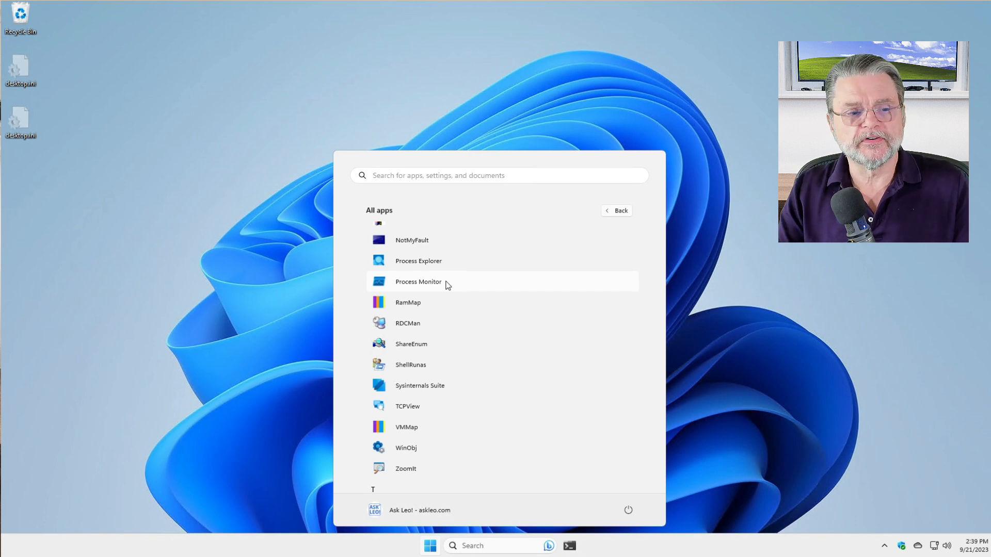
mouse_move(446, 285)
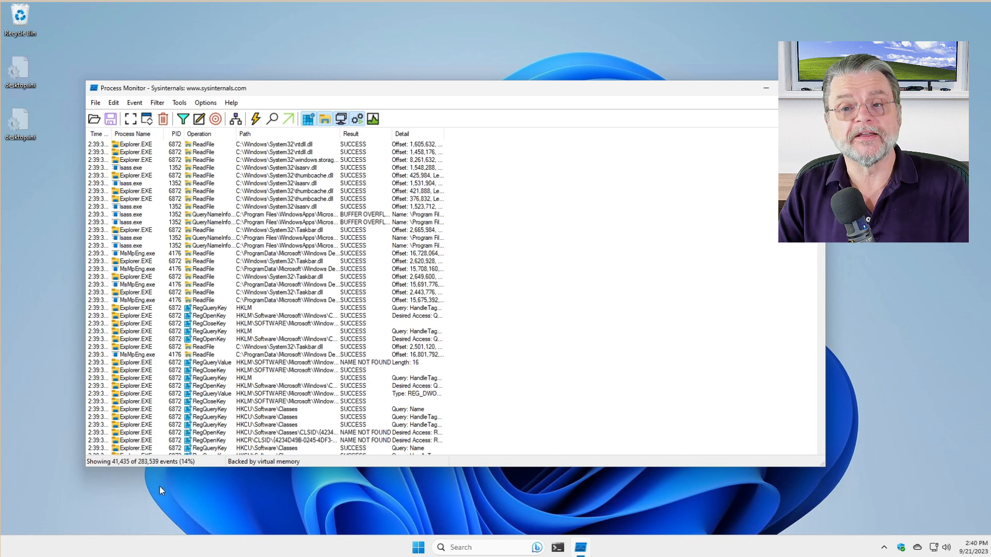
mouse_move(391, 269)
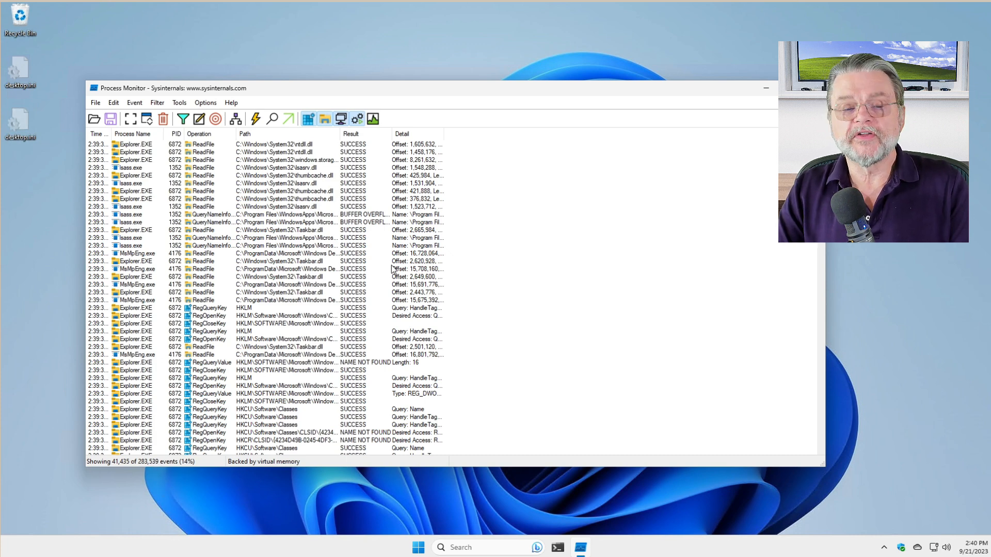
Step: Look through Process Monitor's Tools and Filter menus and scroll the captured event list
click(179, 102)
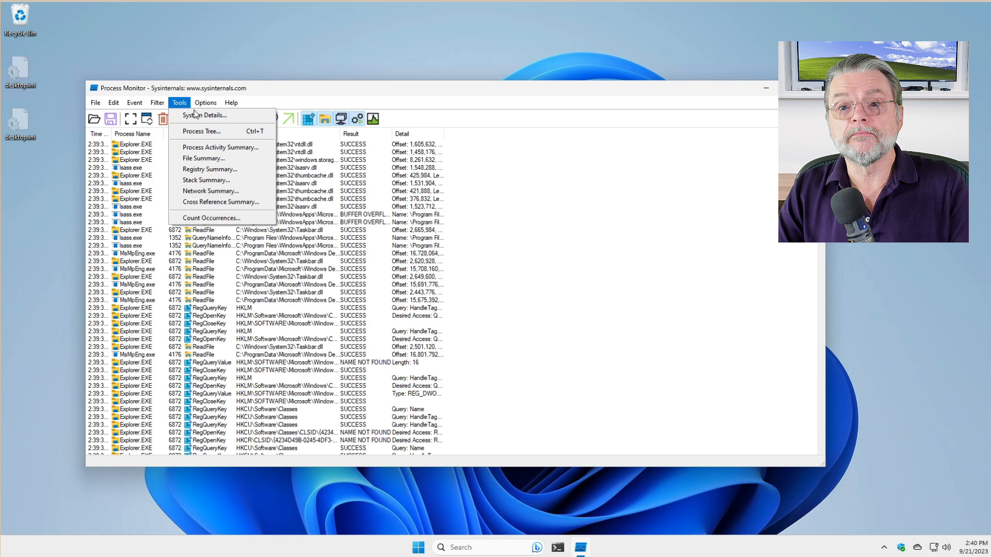
click(156, 102)
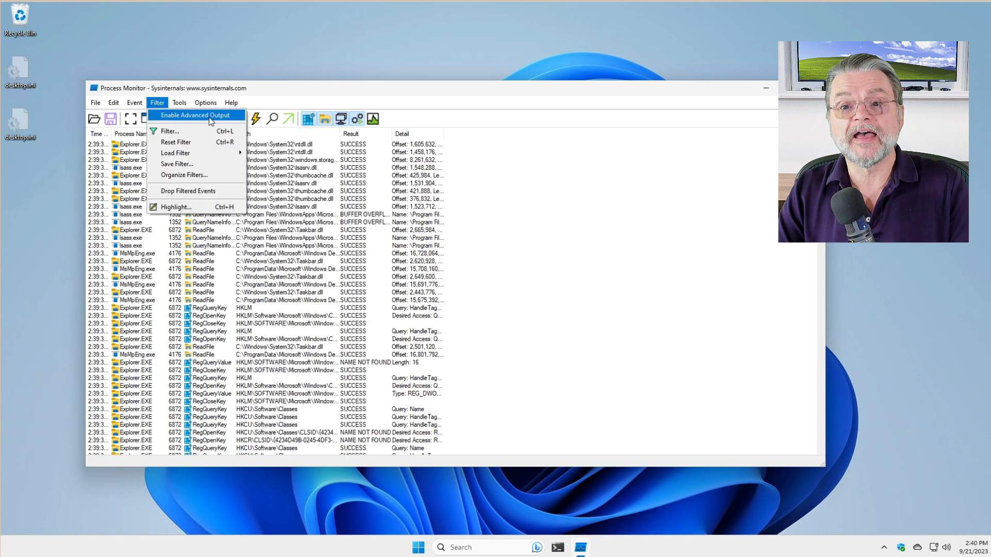
mouse_move(622, 162)
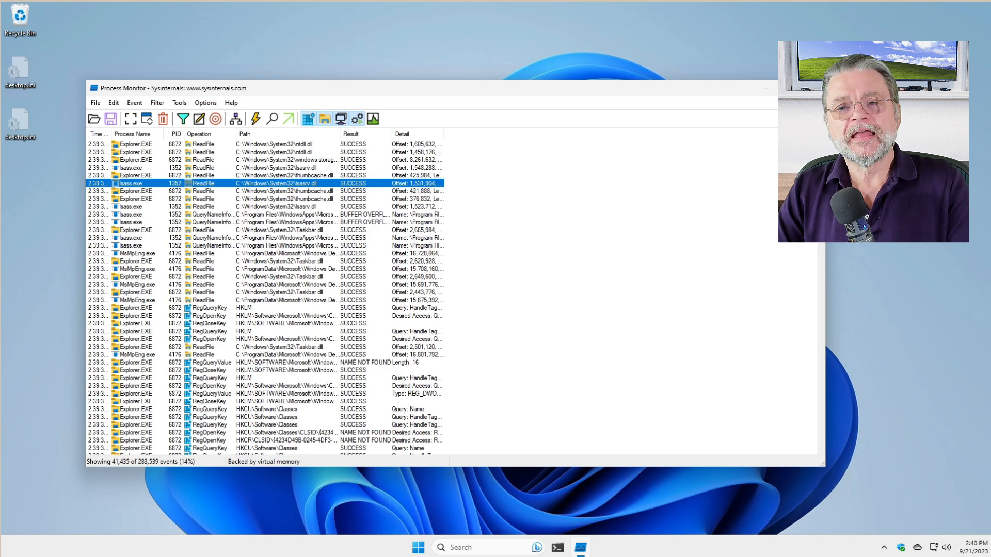
mouse_move(287, 268)
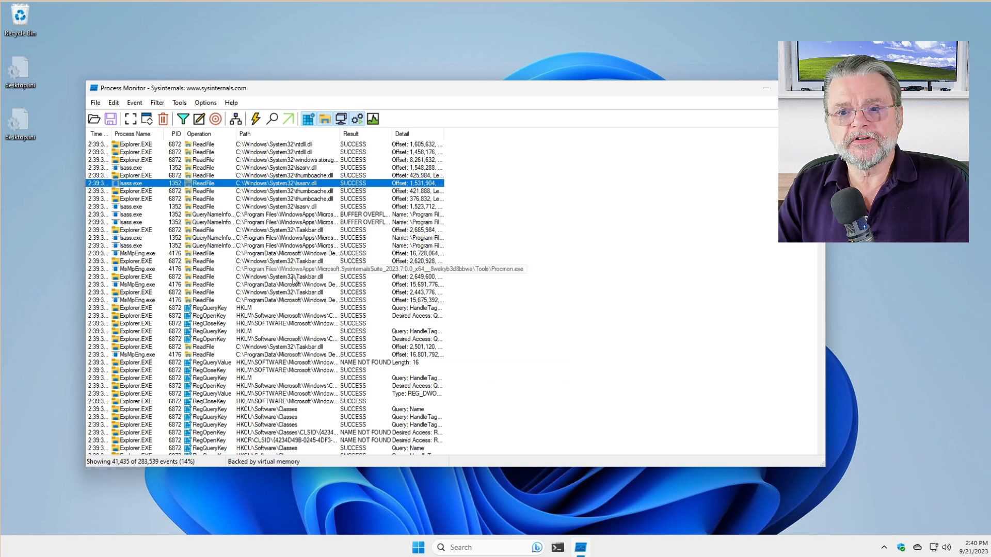
scroll(down, 3)
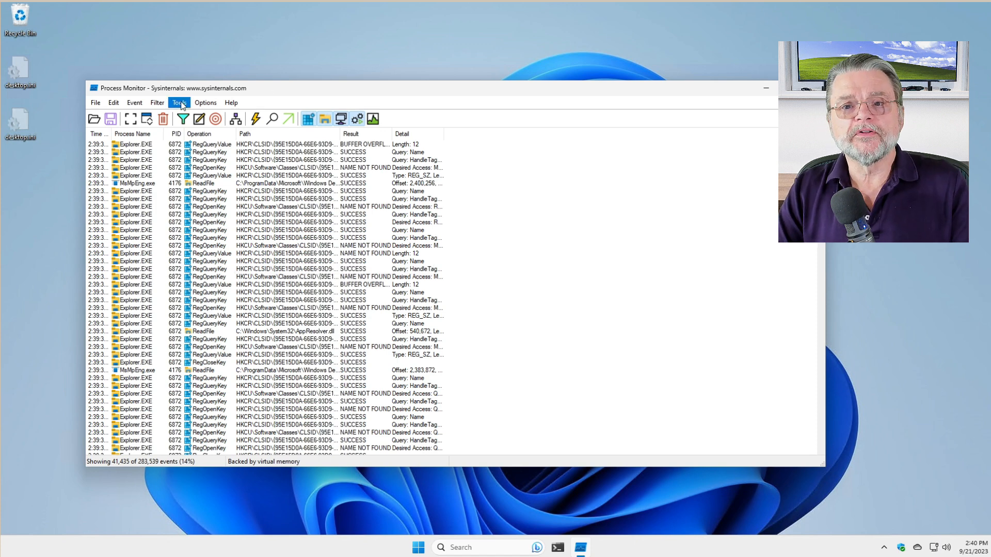
Step: Open the File Summary report from the Tools menu
click(180, 102)
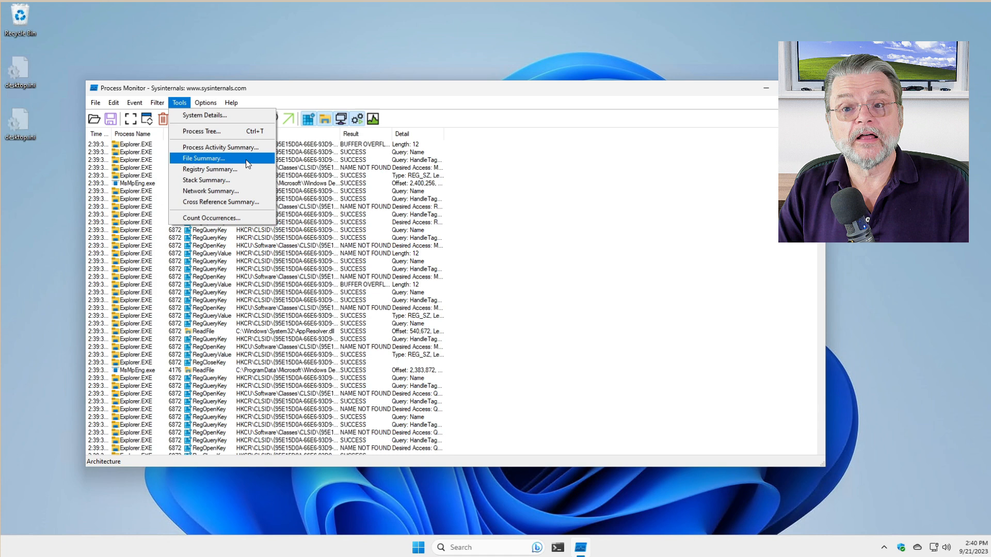
click(202, 158)
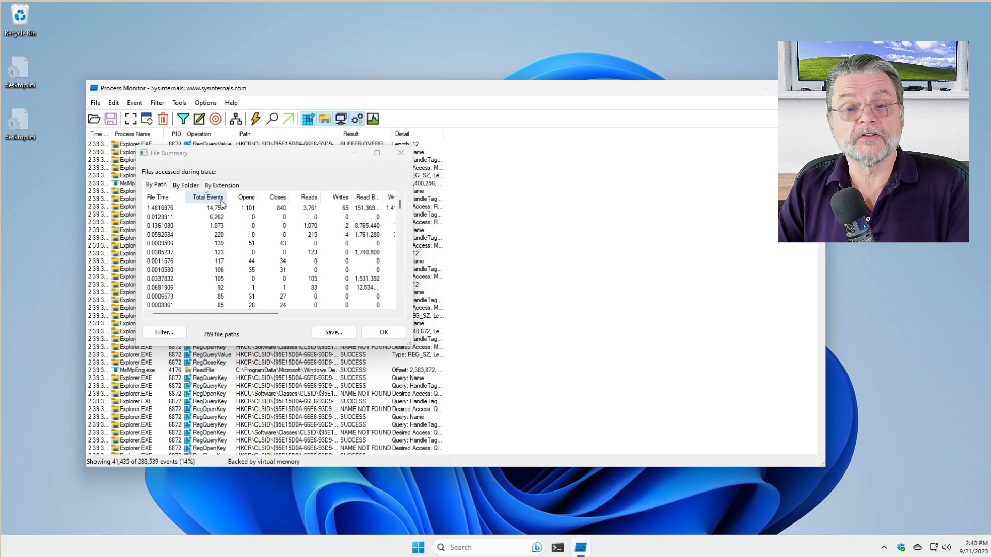
mouse_move(222, 212)
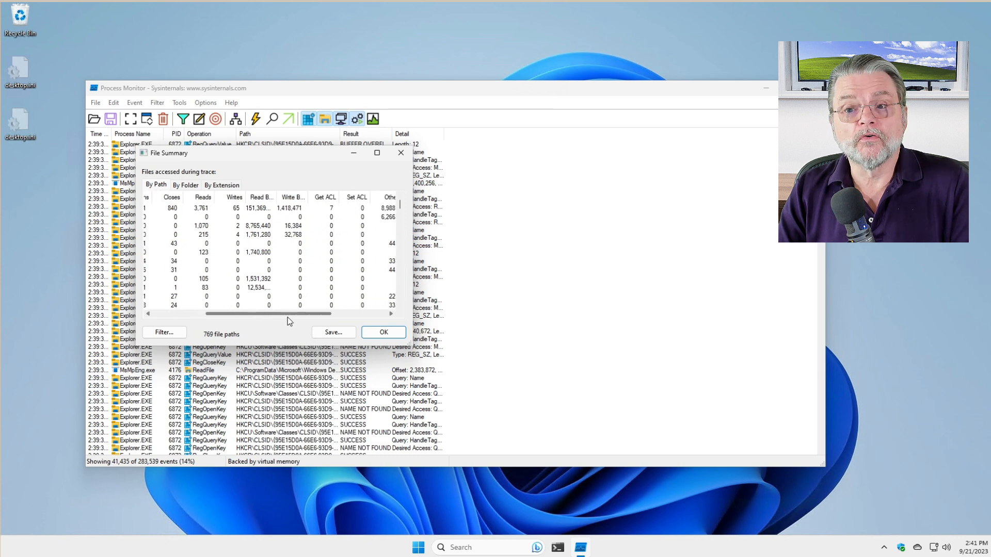
scroll(right, 3)
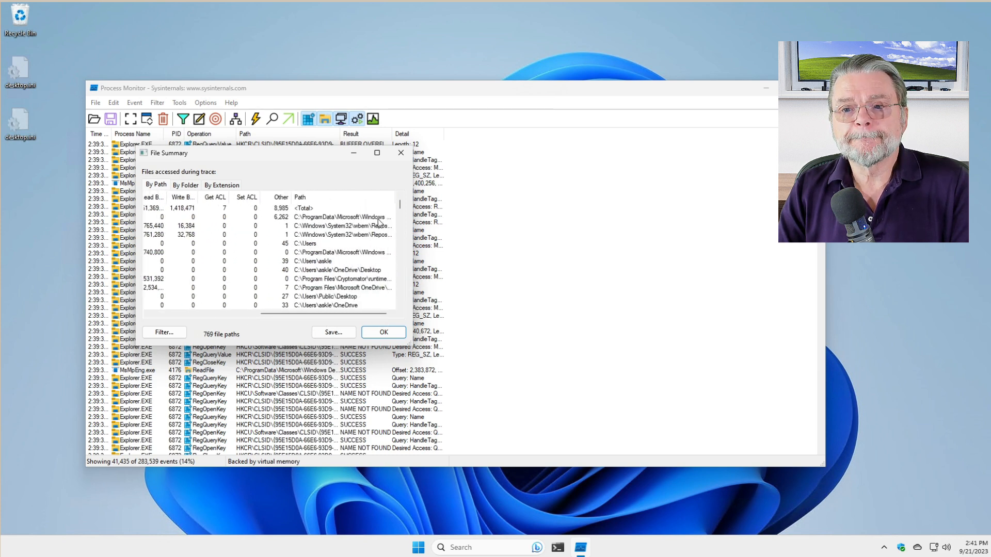
mouse_move(357, 216)
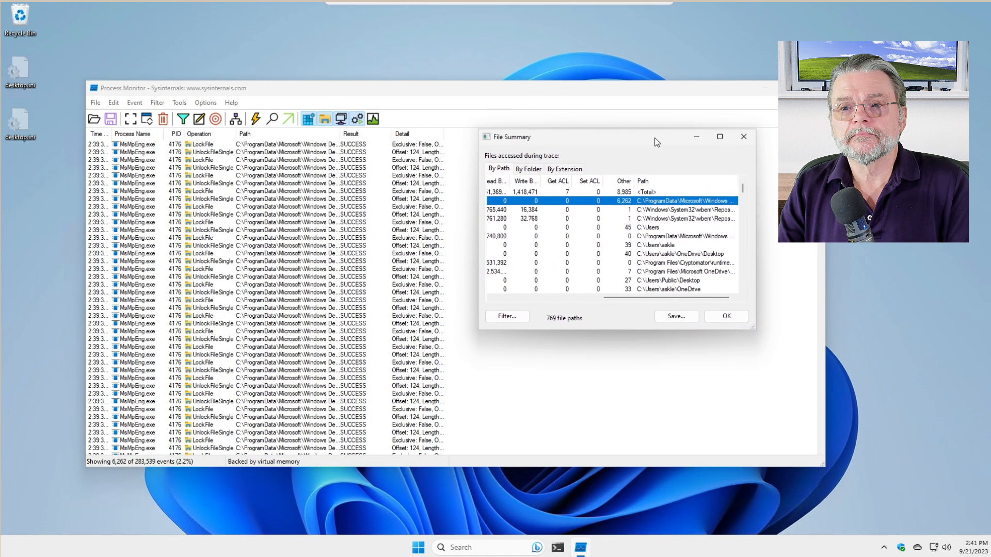
mouse_move(374, 137)
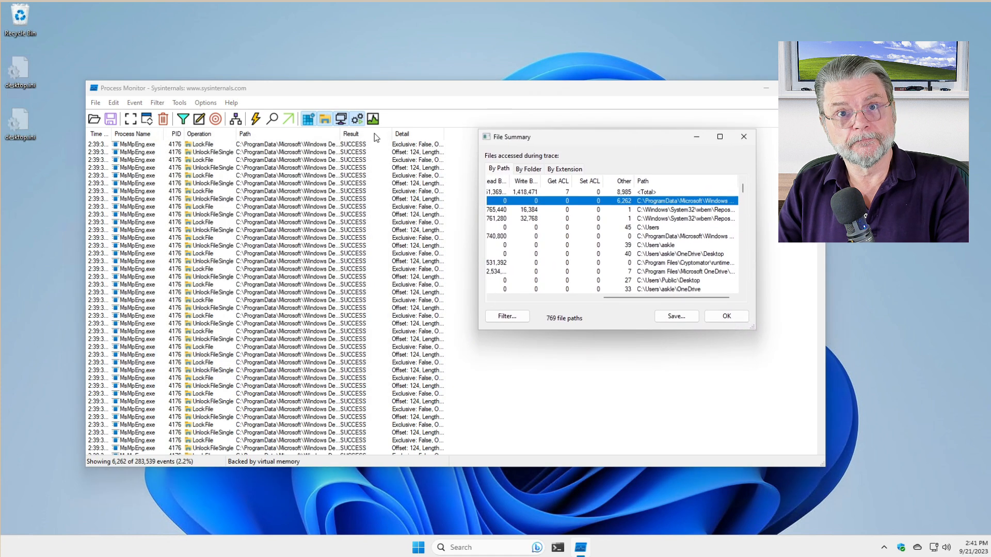
mouse_move(343, 213)
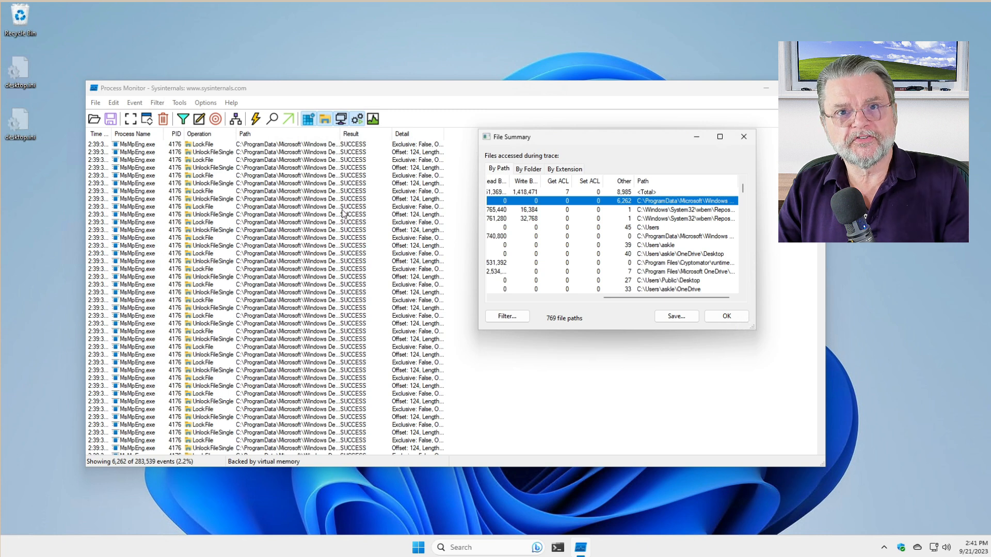
mouse_move(288, 269)
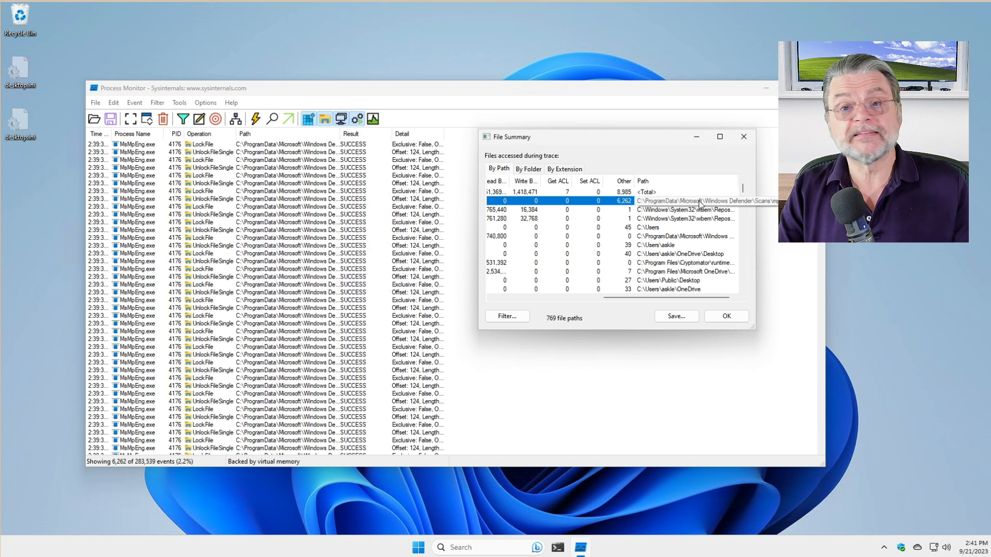
mouse_move(390, 274)
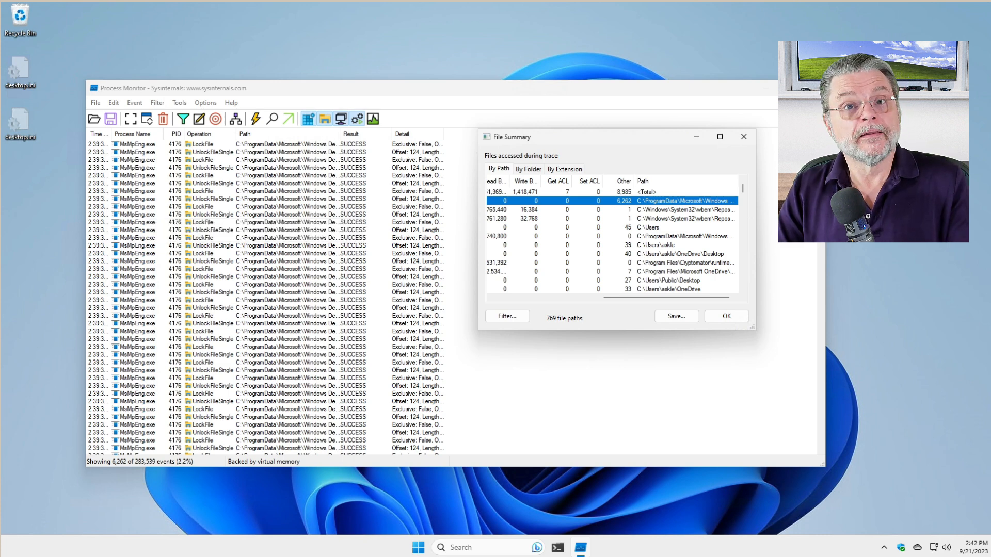
mouse_move(136, 163)
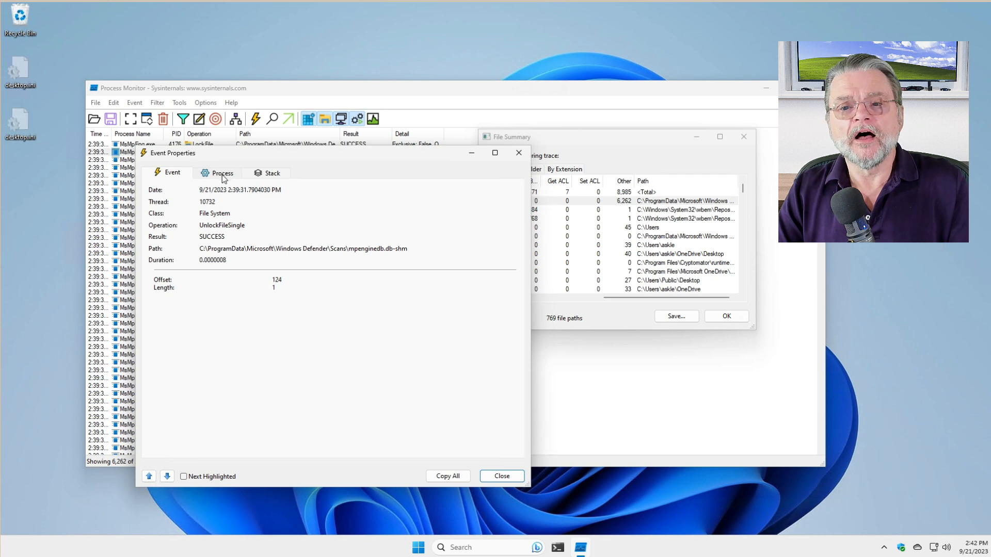
Step: View the Process tab of the MsMpEng.exe event's properties
click(222, 173)
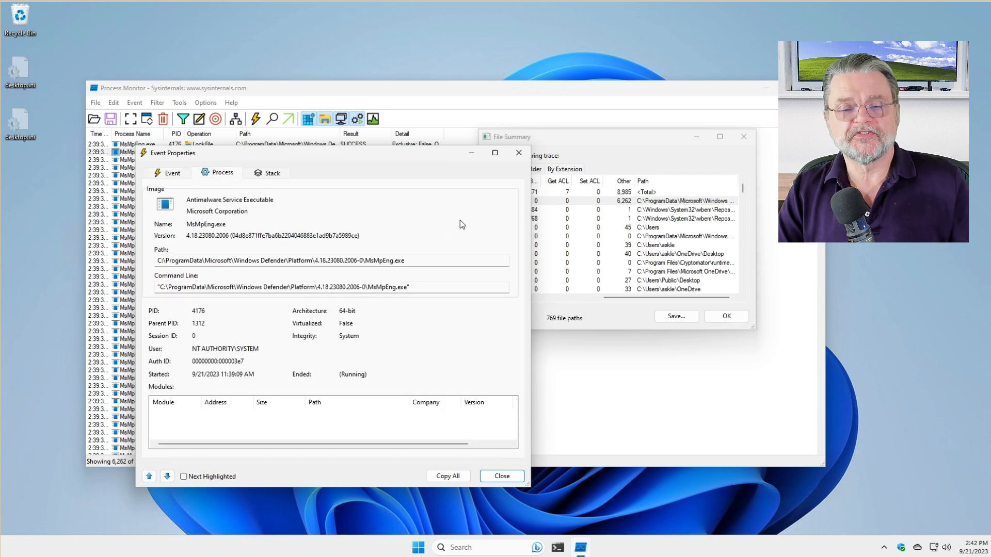